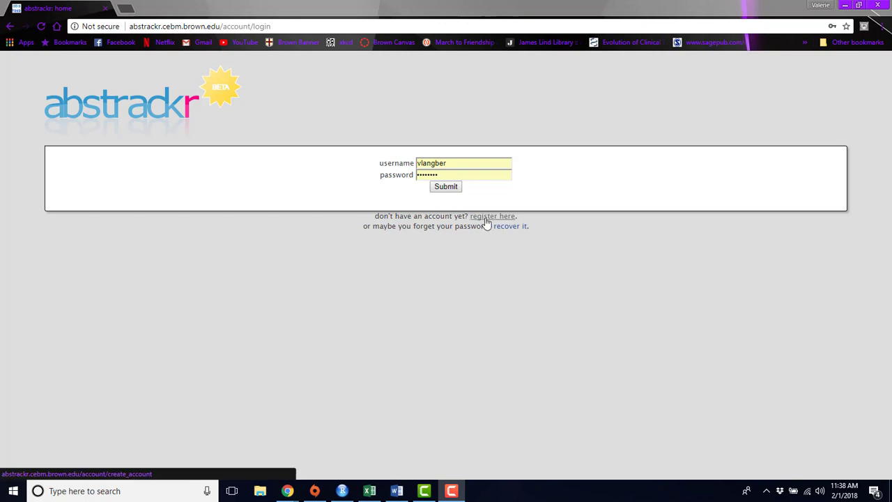
Step: Peek at the new-account registration form, then log in to reach the 'my work' list of reviews
click(492, 215)
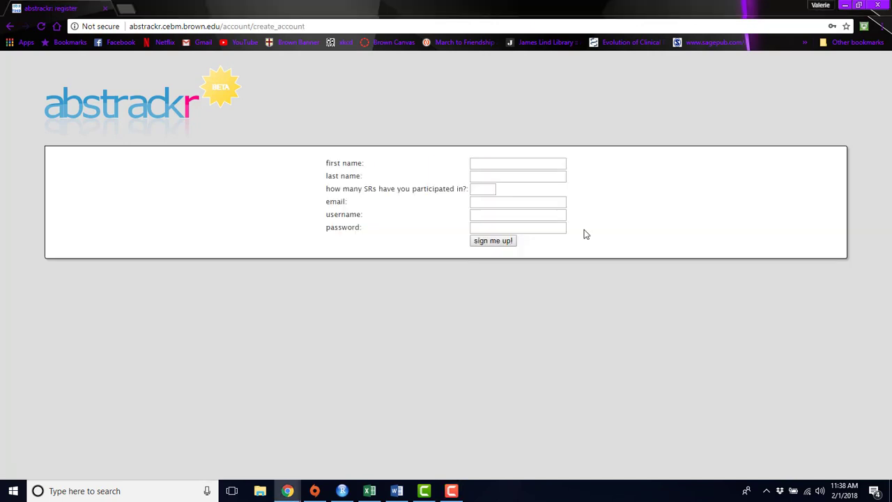
mouse_move(507, 148)
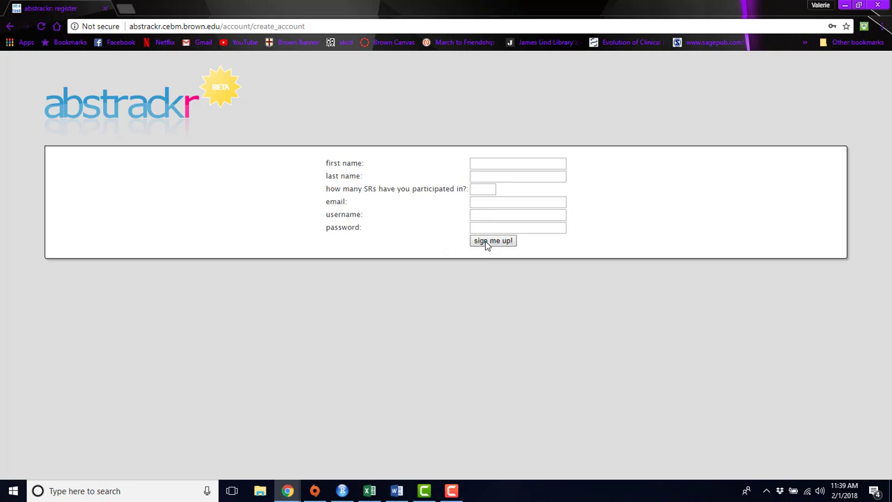
click(494, 240)
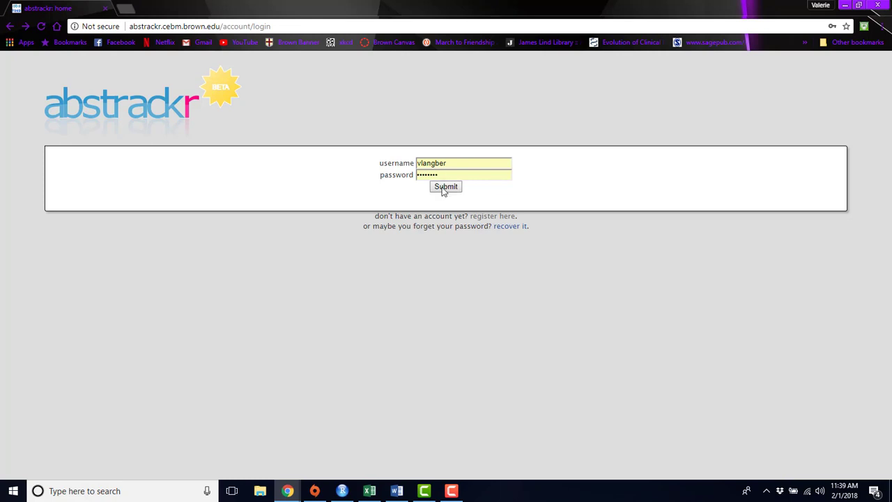
click(446, 187)
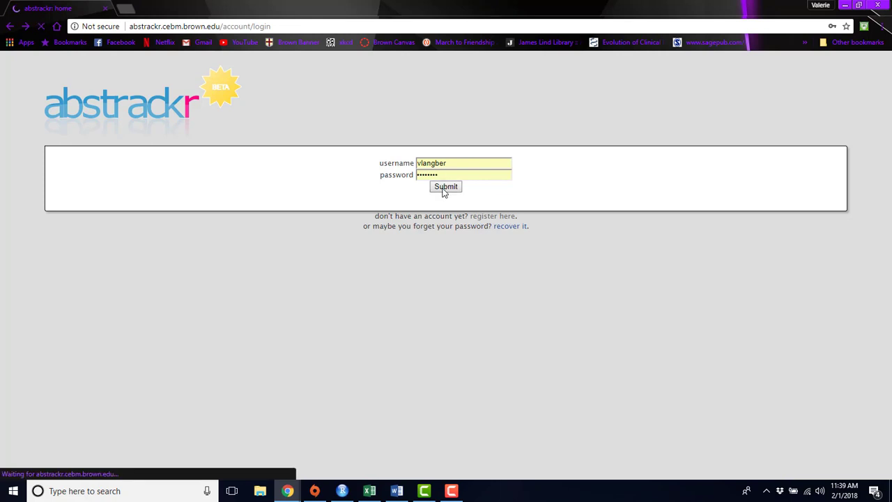
click(446, 187)
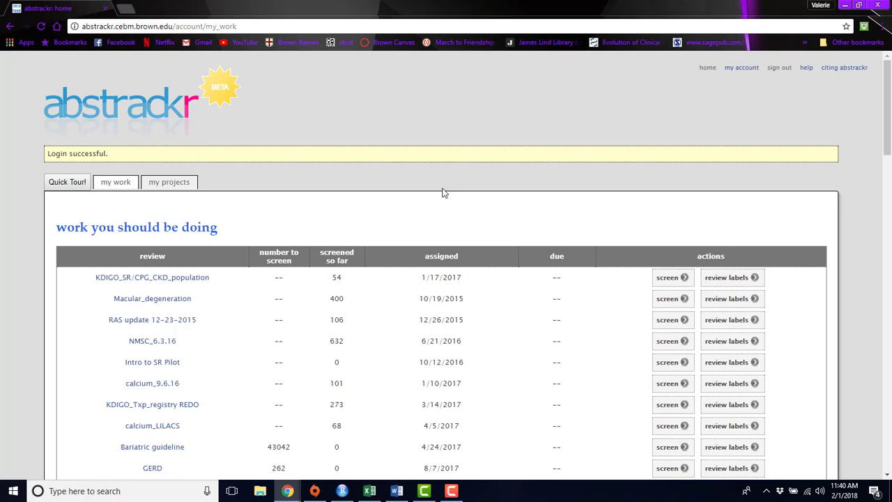
mouse_move(189, 179)
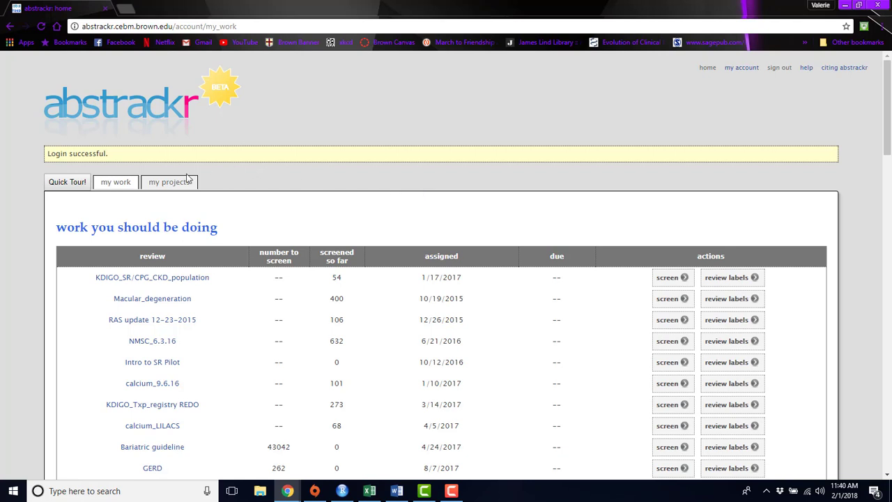
mouse_move(169, 181)
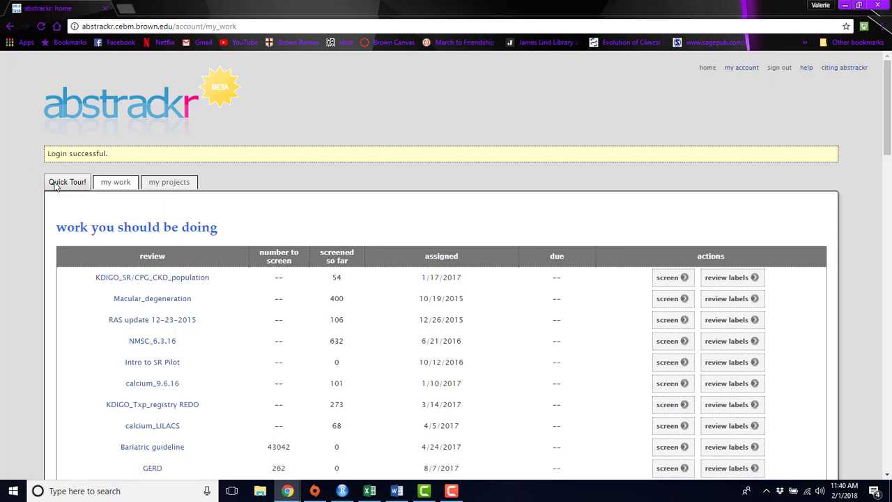
mouse_move(756, 184)
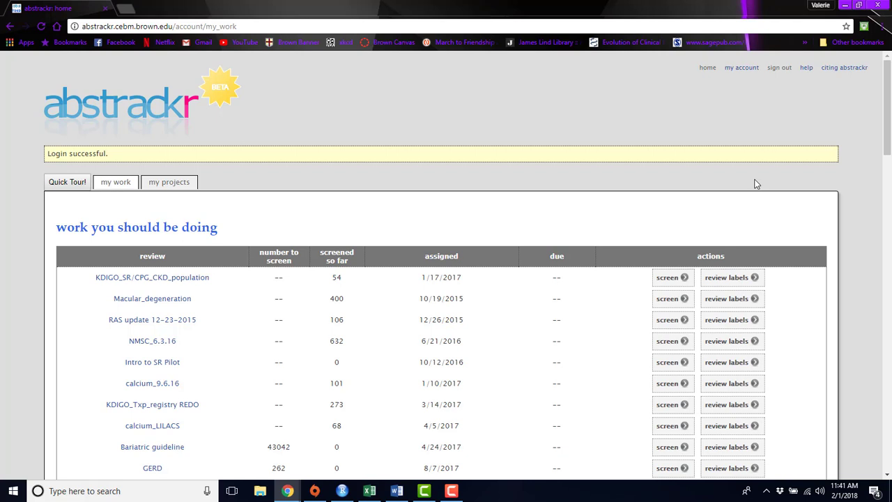
mouse_move(588, 209)
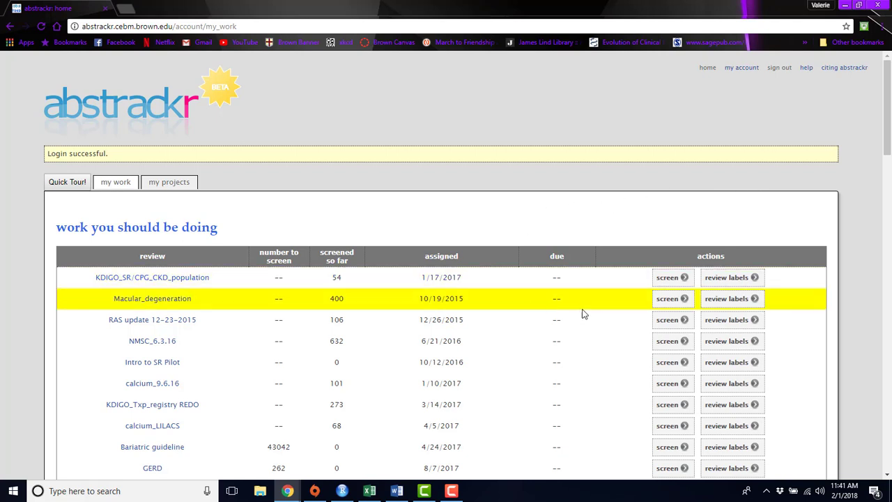
mouse_move(667, 298)
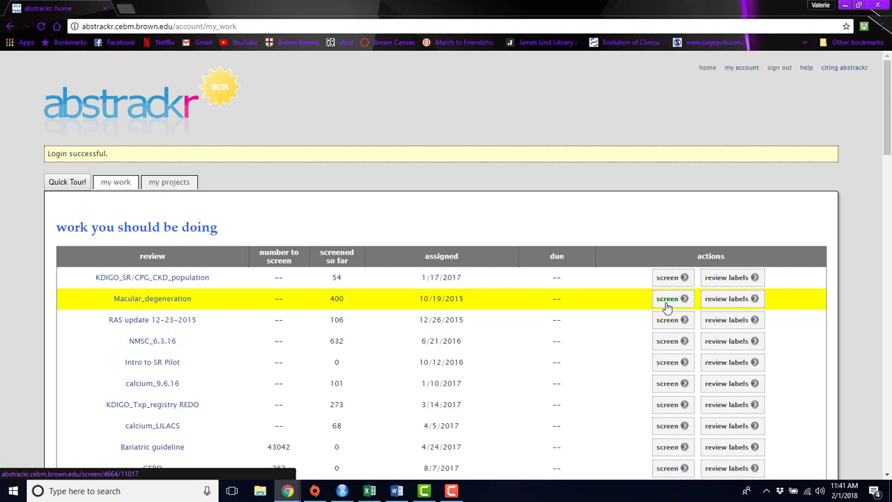
scroll(down, 3)
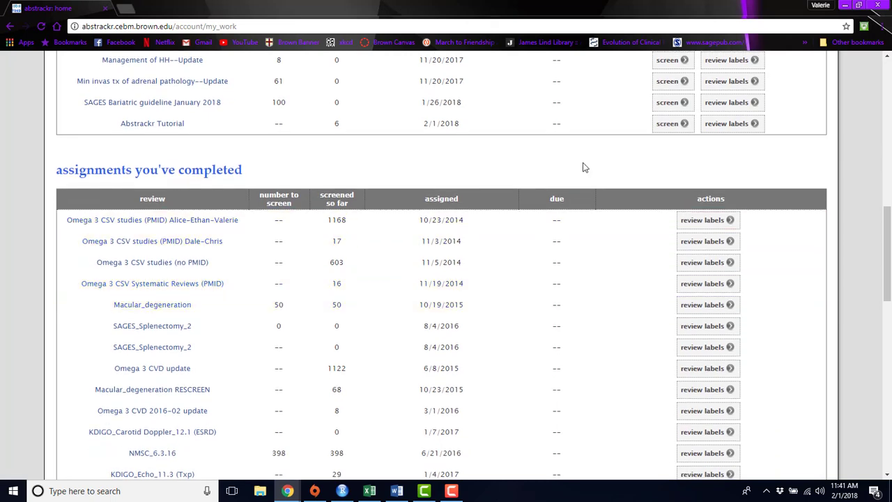
mouse_move(477, 181)
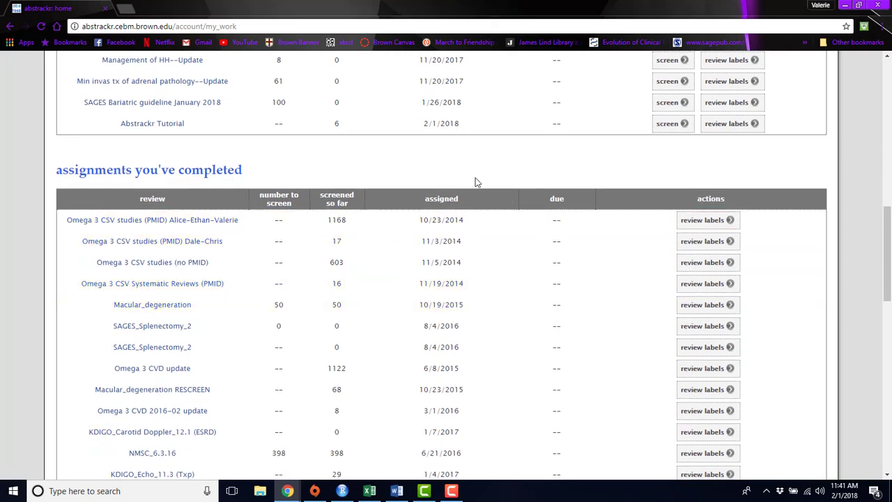
click(152, 304)
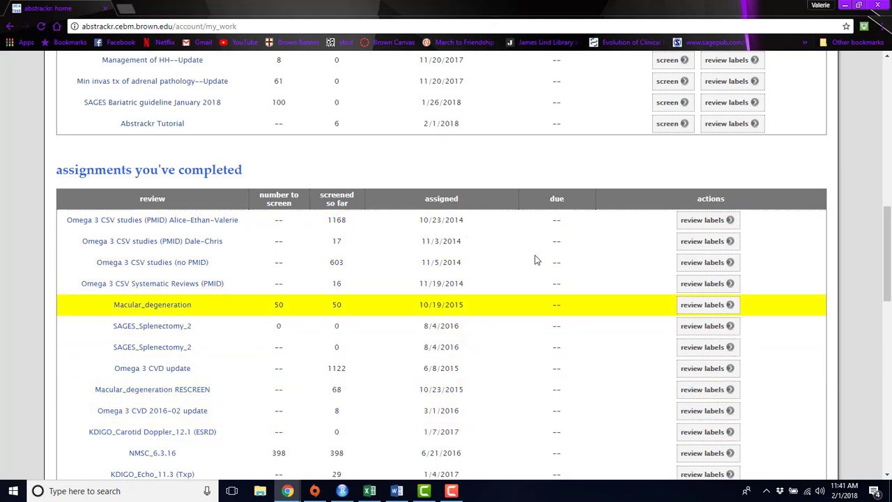
scroll(up, 3)
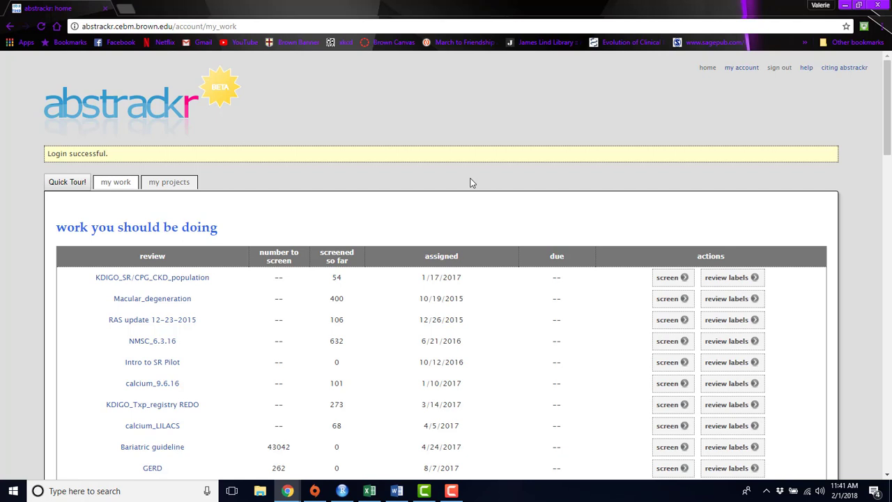
mouse_move(169, 181)
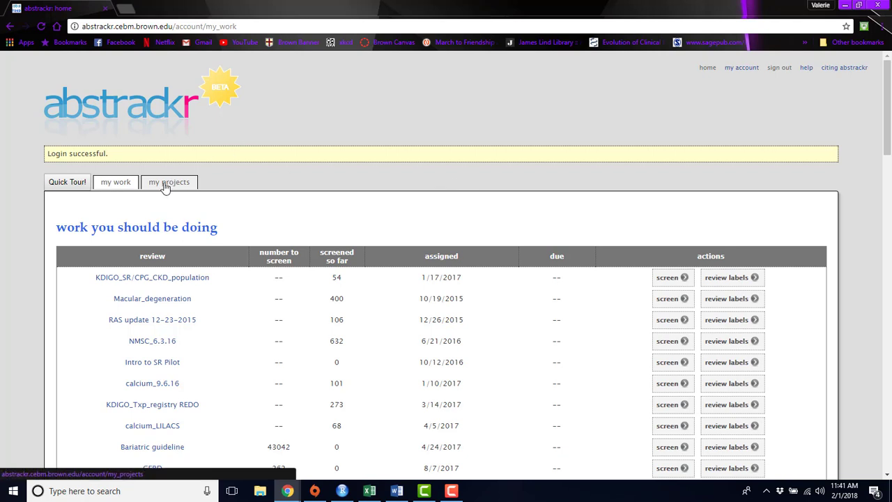
click(169, 181)
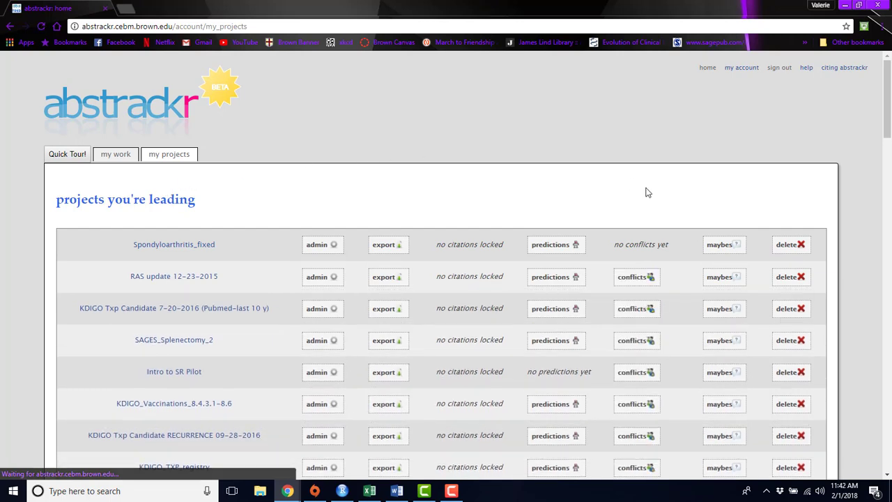
mouse_move(307, 244)
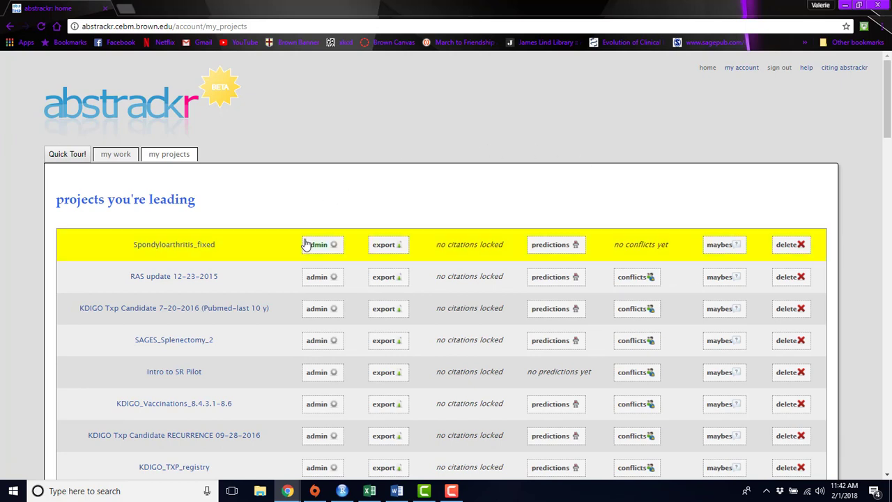
mouse_move(318, 245)
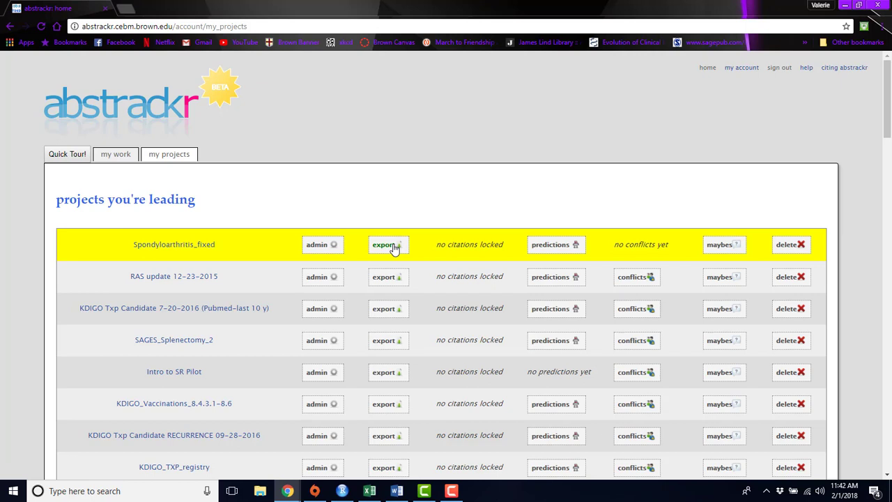
mouse_move(557, 244)
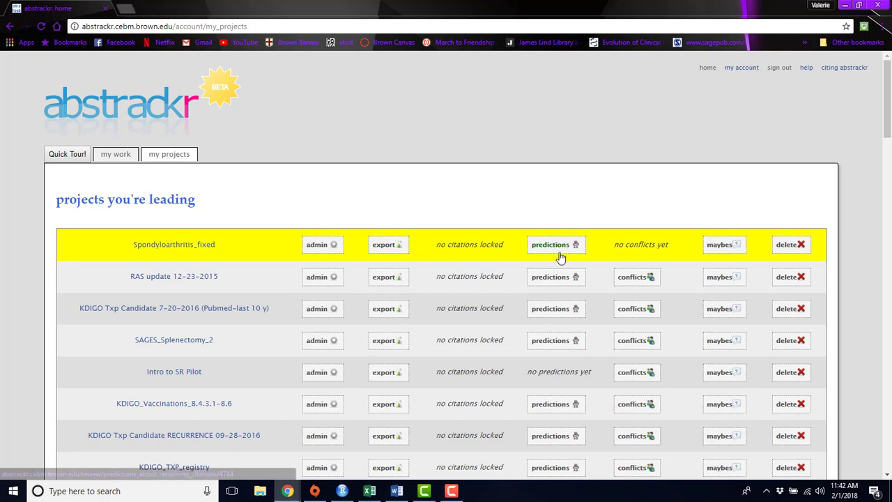
mouse_move(577, 209)
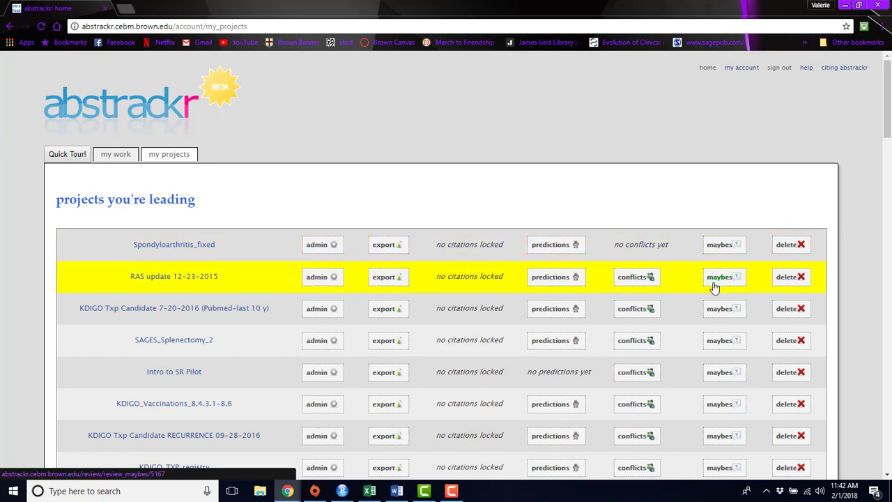
mouse_move(792, 276)
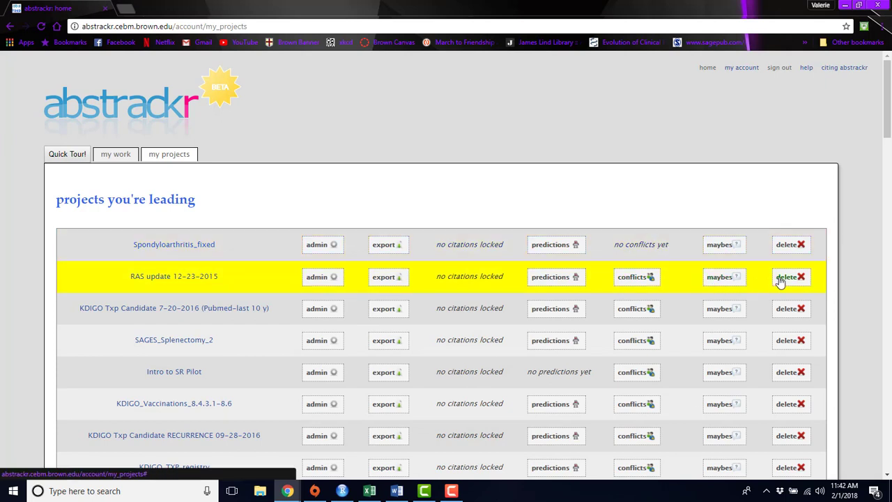
mouse_move(585, 132)
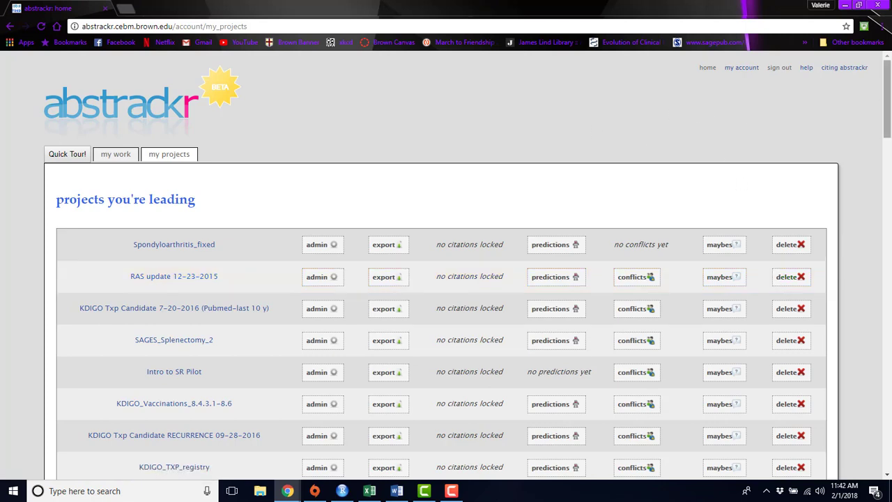
scroll(down, 3)
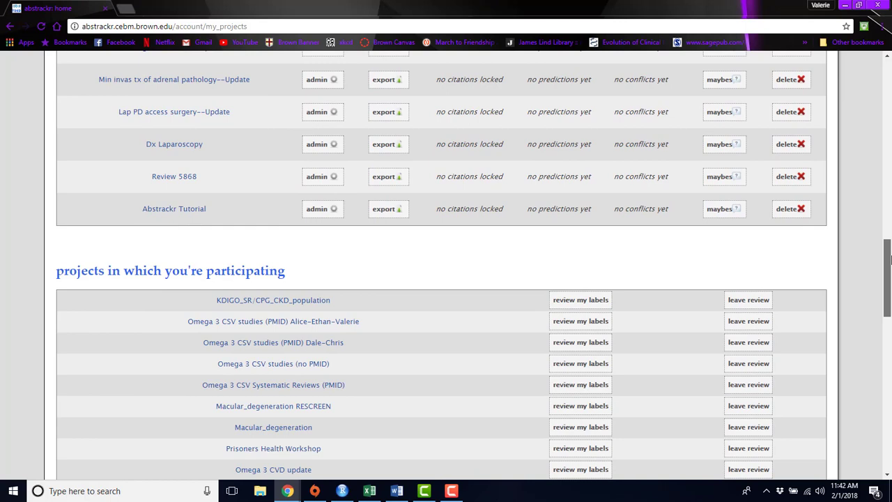
scroll(down, 3)
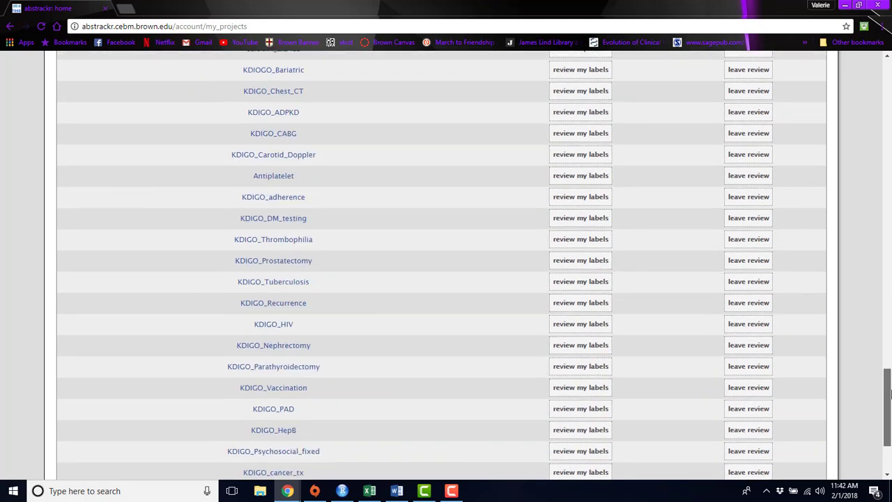
scroll(down, 3)
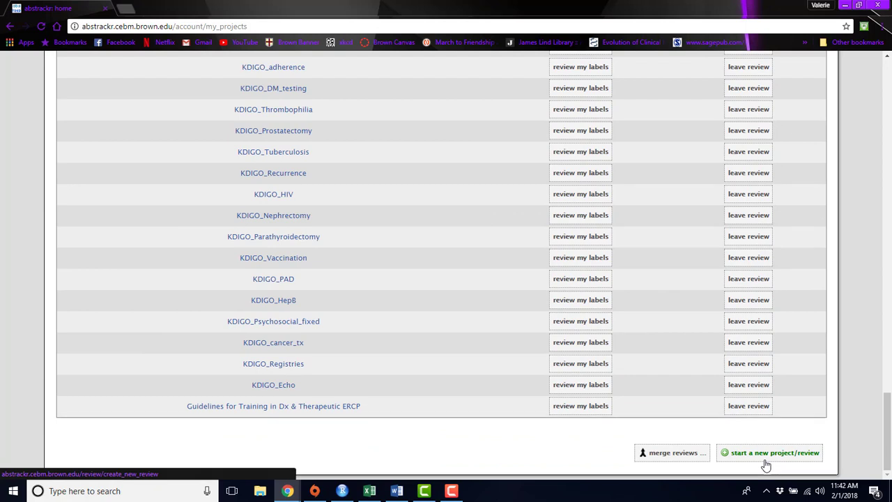
Step: Start a new project and name it 'Abstrackr Tutorial Review' via the autocomplete suggestion
click(770, 452)
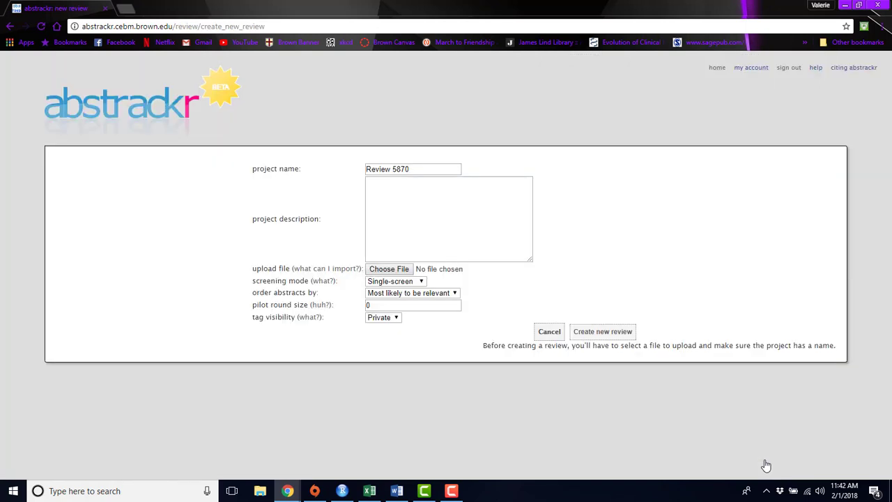
mouse_move(619, 227)
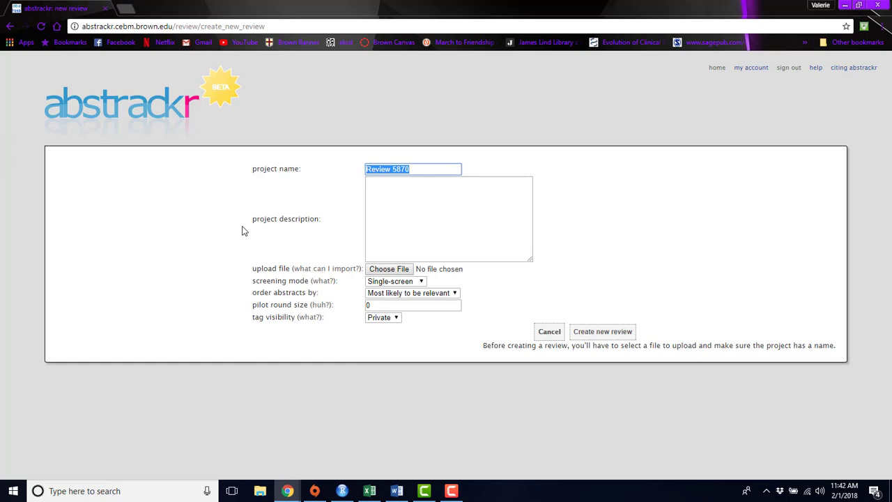
text(Abstr)
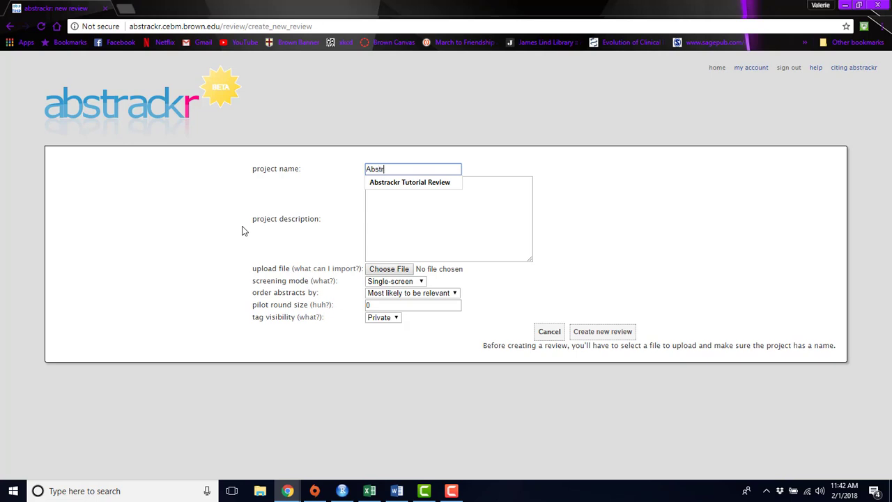
click(410, 181)
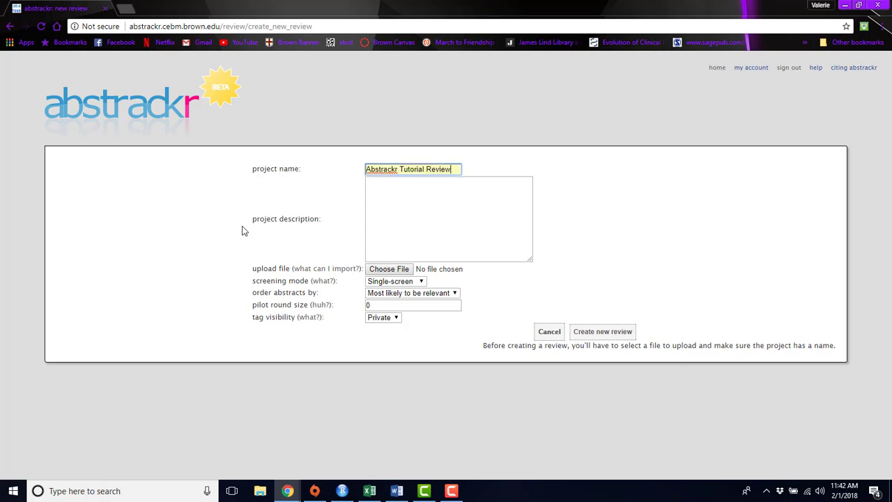
click(449, 219)
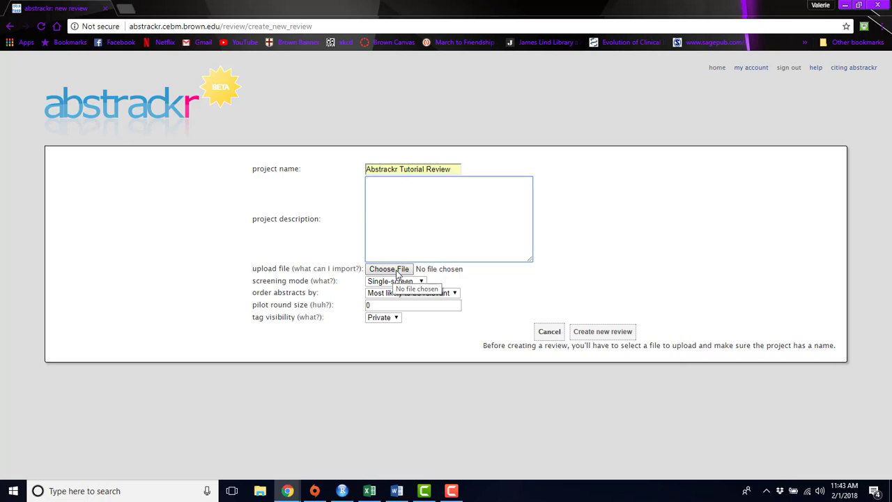
mouse_move(351, 254)
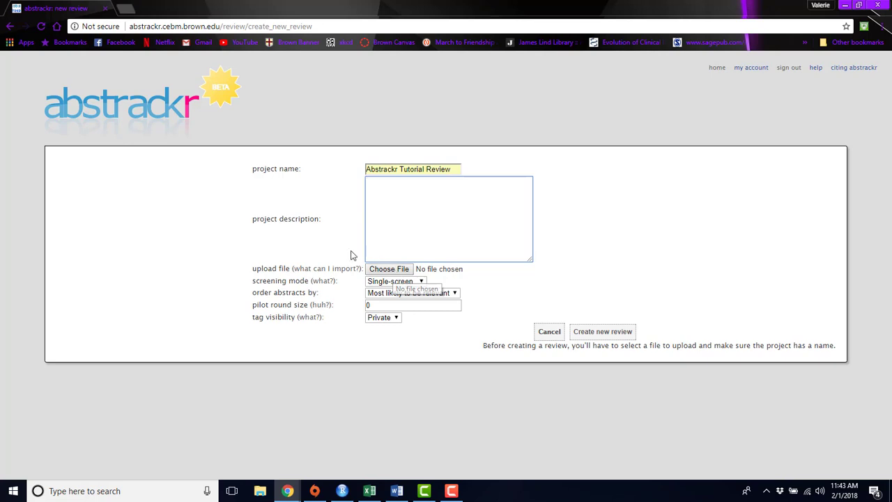
mouse_move(326, 272)
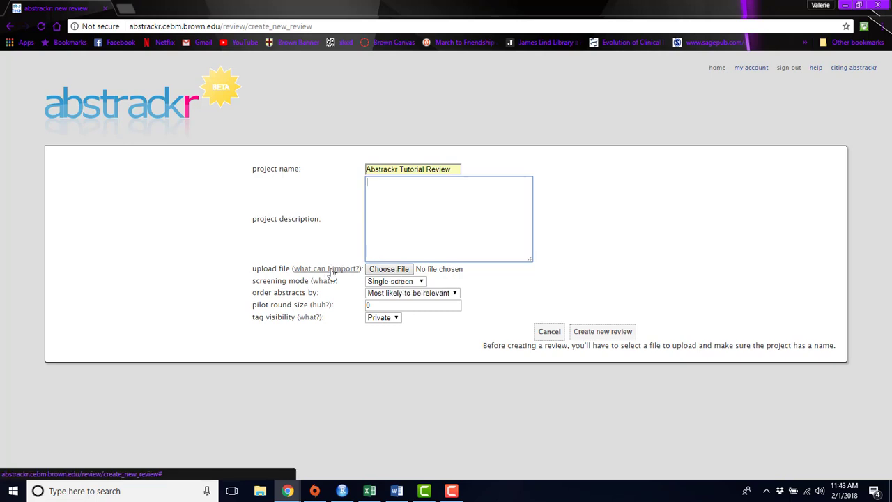
mouse_move(323, 274)
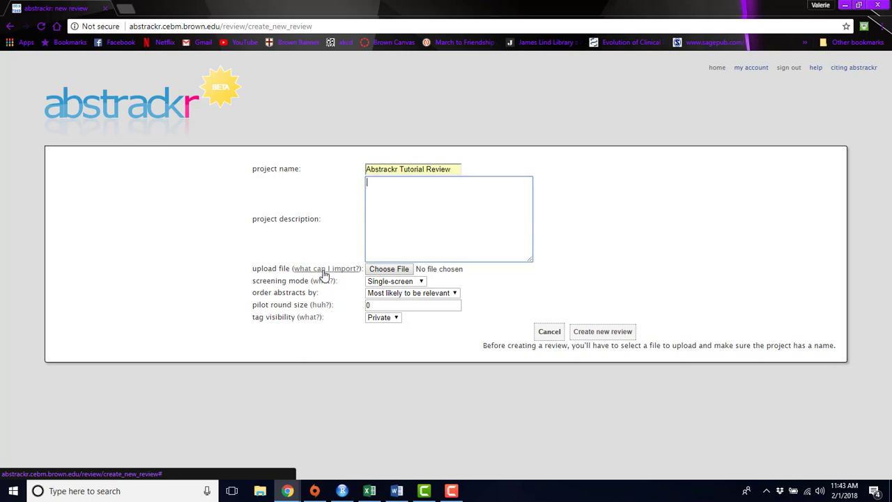
Step: Read the 'what can I import?' help on accepted citation file formats and dismiss it
click(327, 268)
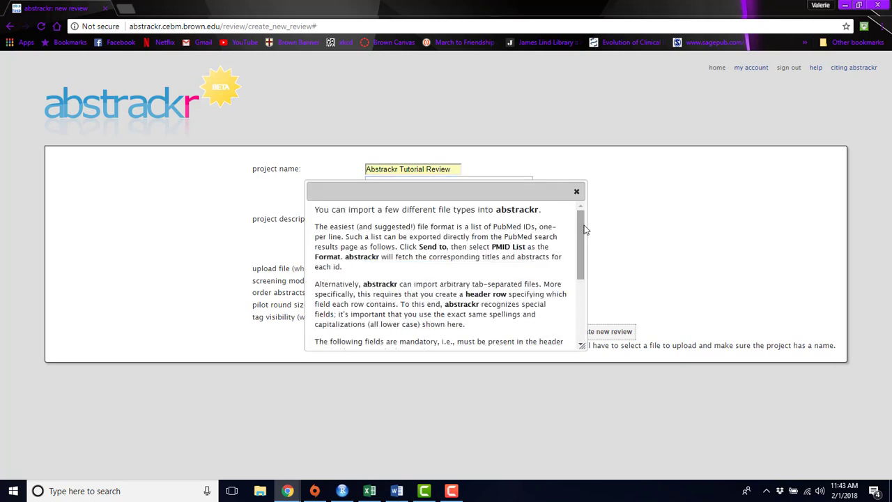
scroll(down, 3)
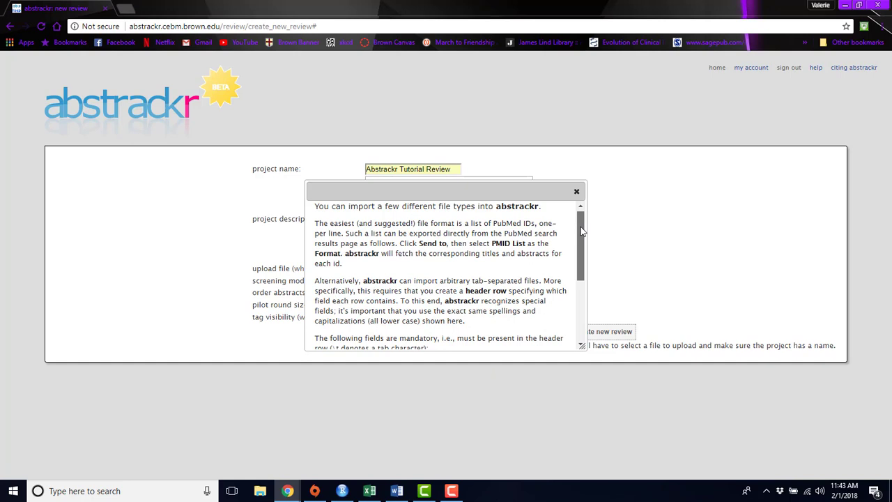
scroll(down, 3)
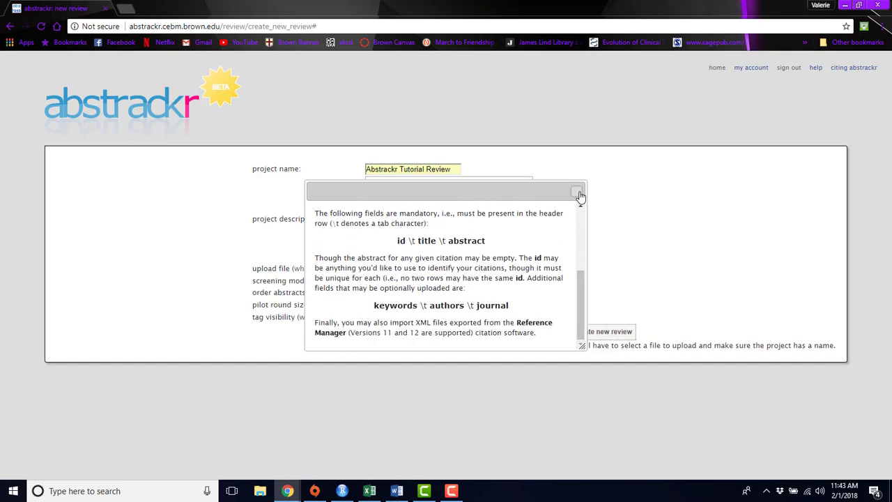
click(577, 193)
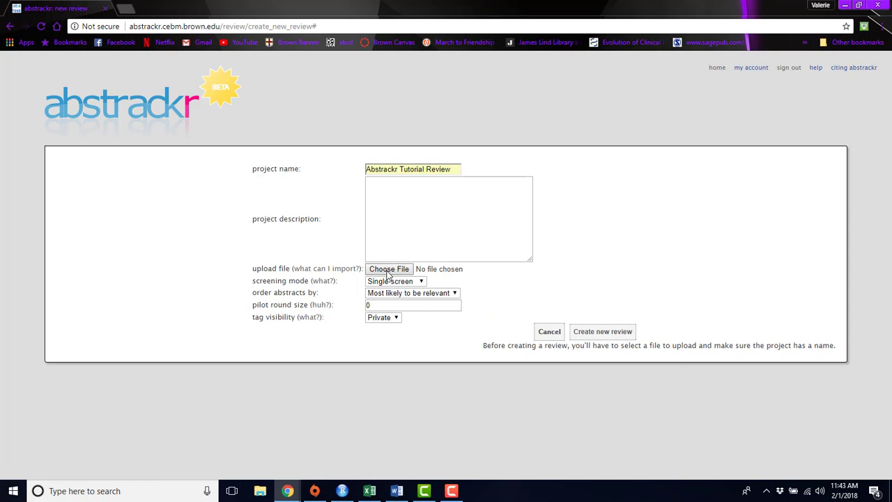
Step: Choose '_Abstrackr Import.txt' as the citation file to upload
click(387, 267)
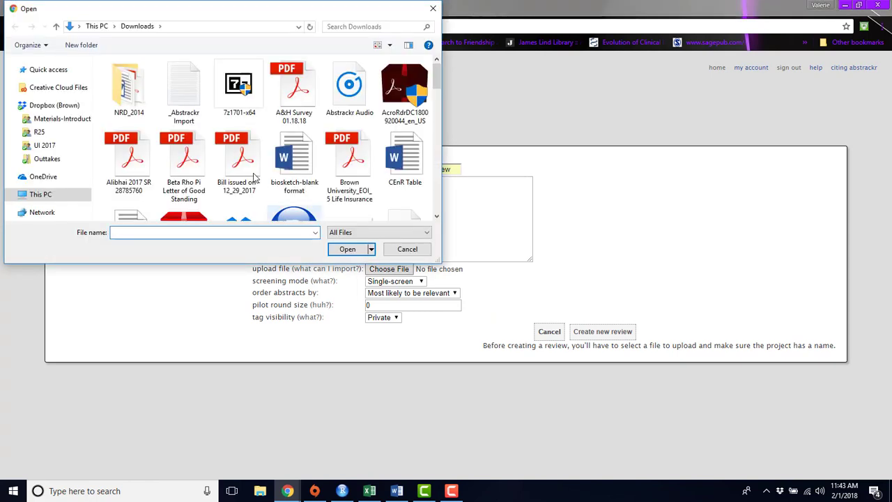
click(347, 248)
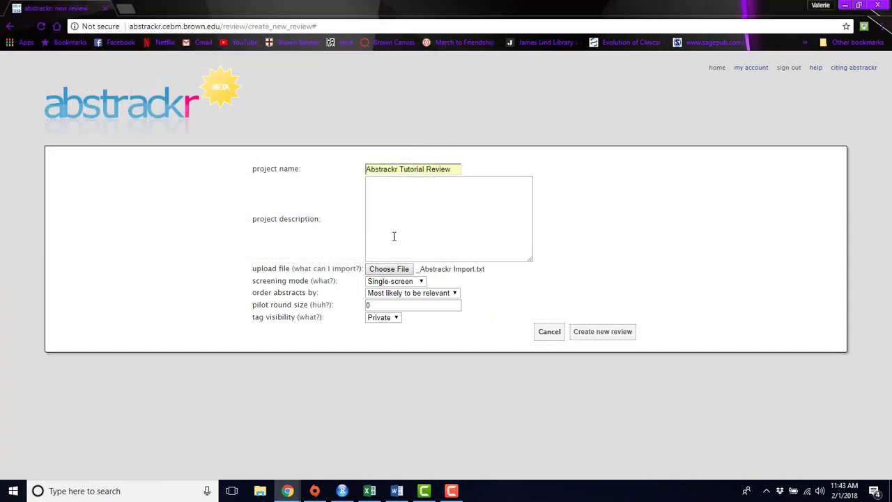
mouse_move(502, 279)
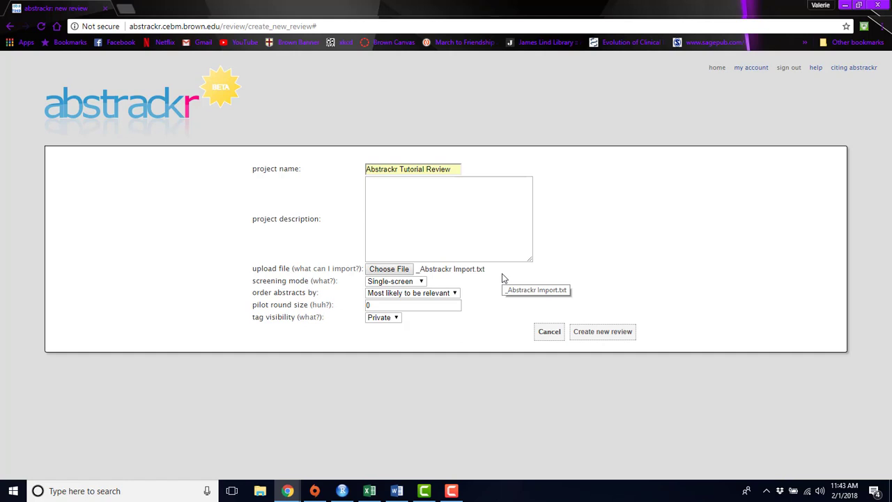
mouse_move(486, 285)
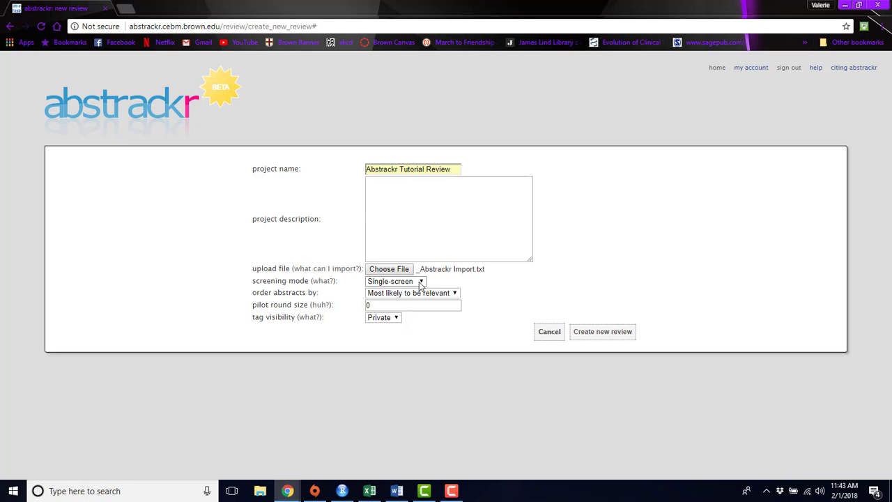
click(396, 282)
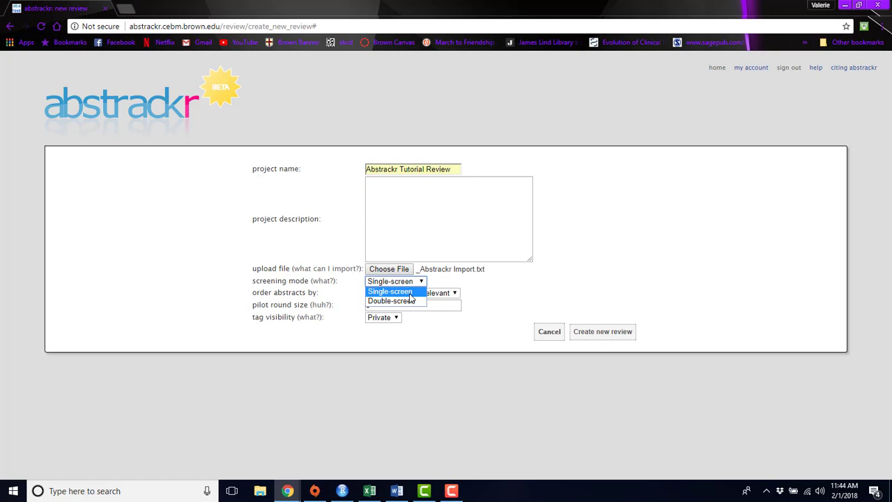
mouse_move(391, 301)
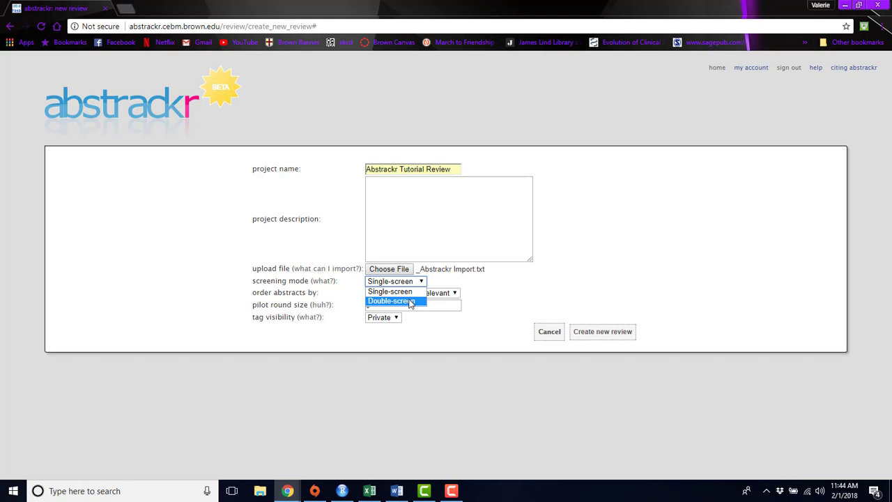
click(393, 301)
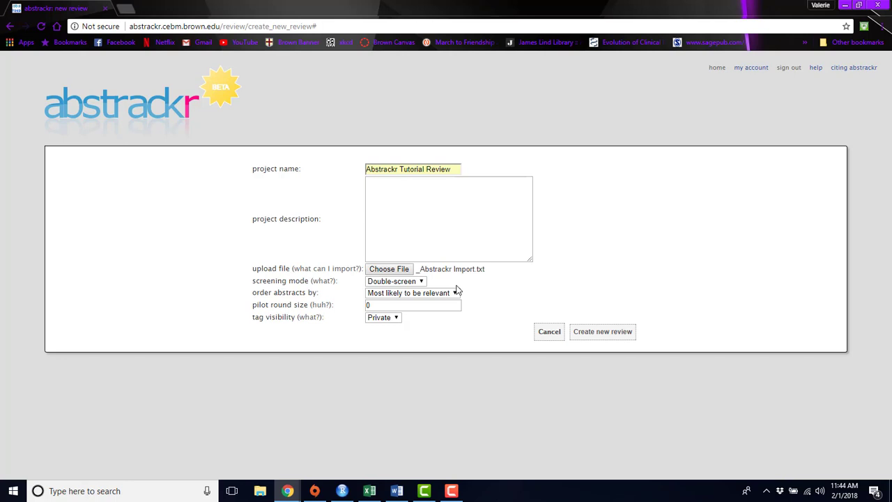
mouse_move(474, 285)
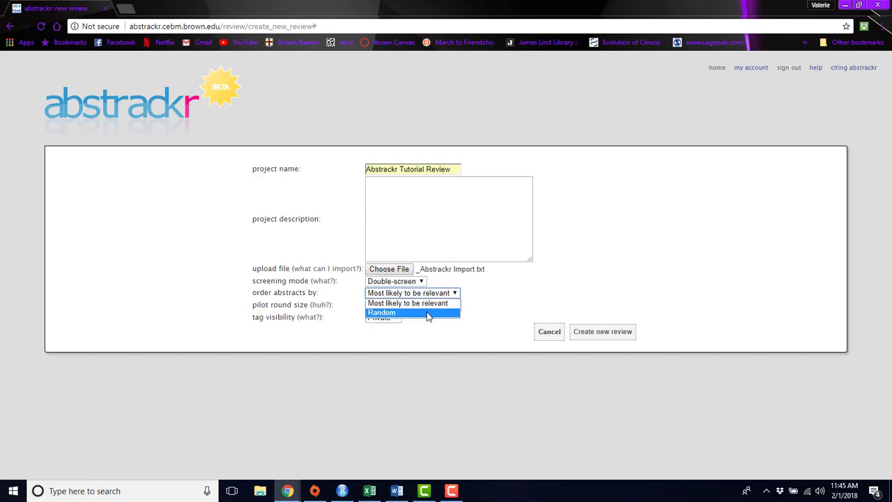
Step: Set 'order abstracts by' to Random, keeping Double-screen mode
click(382, 312)
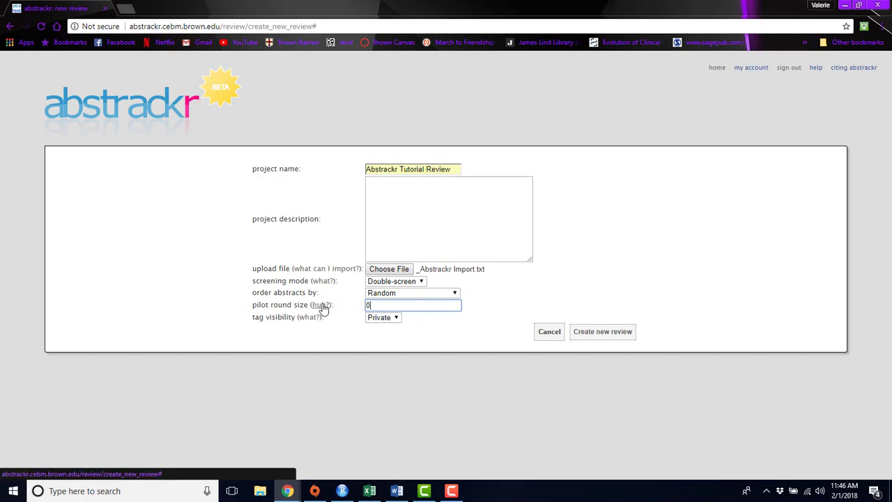
click(321, 304)
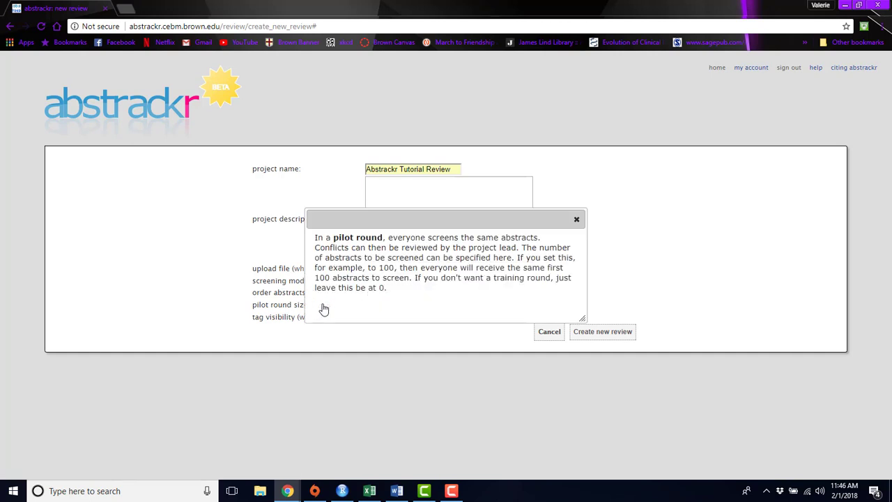
mouse_move(644, 228)
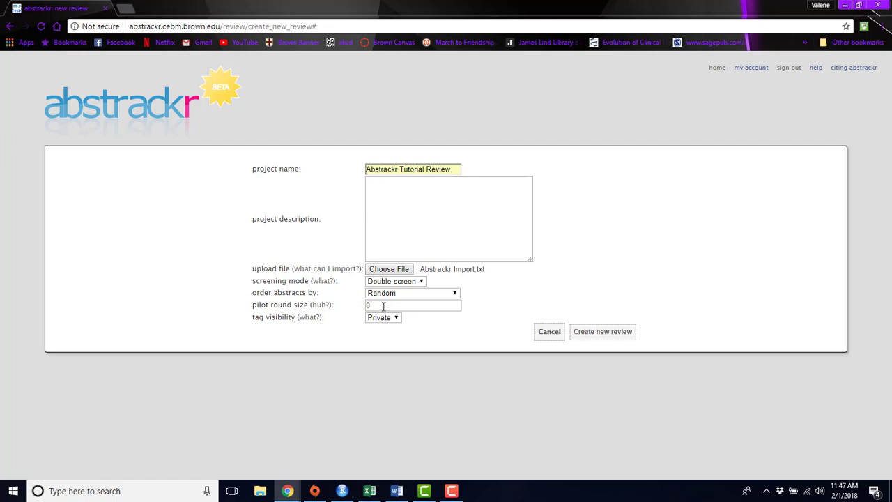
mouse_move(393, 322)
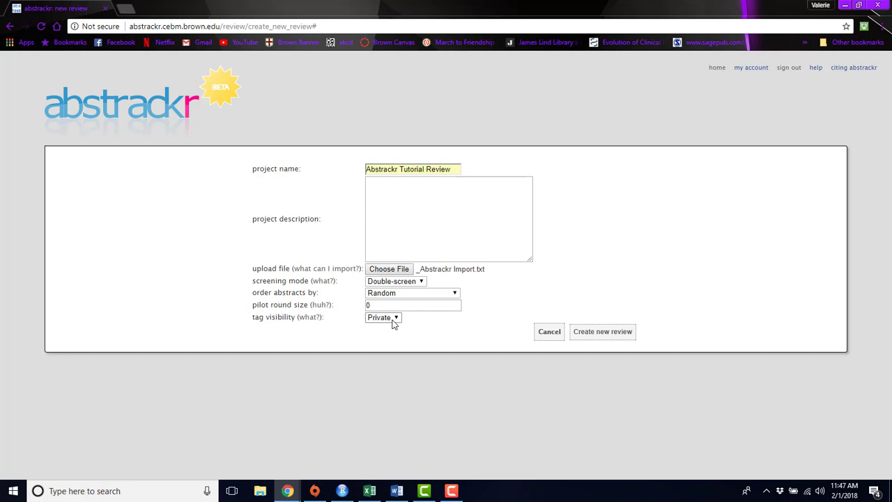
click(382, 317)
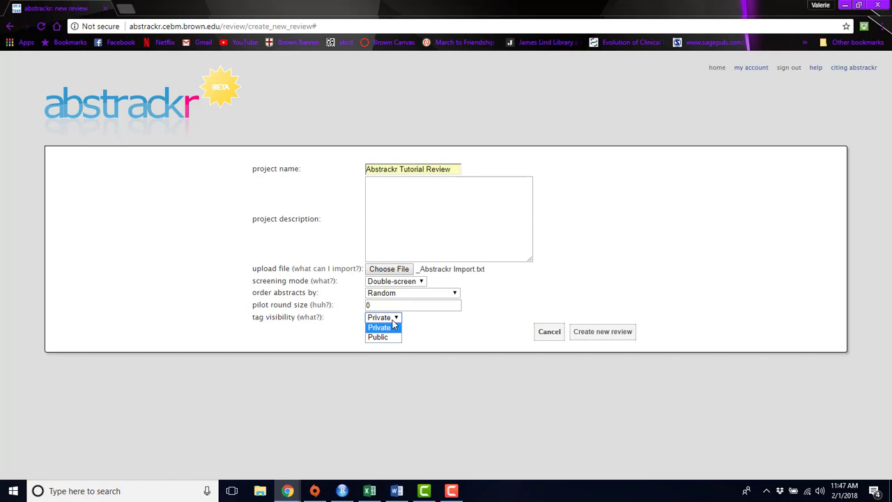
mouse_move(407, 329)
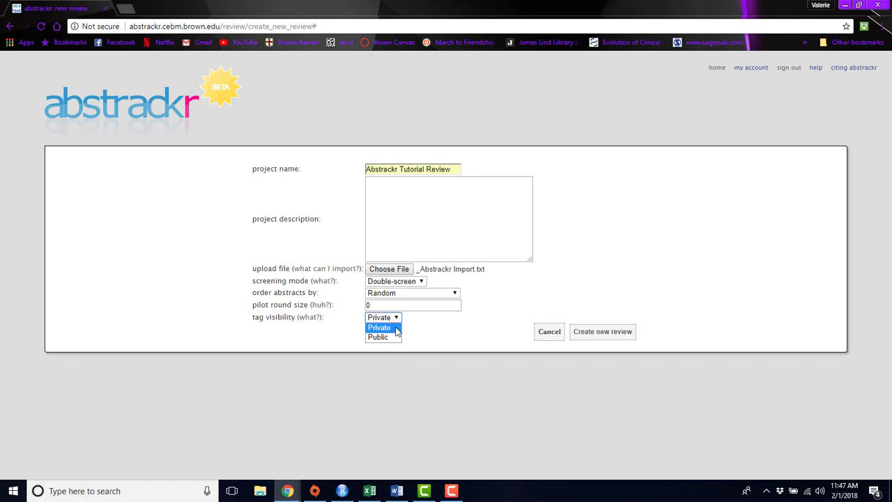
mouse_move(378, 336)
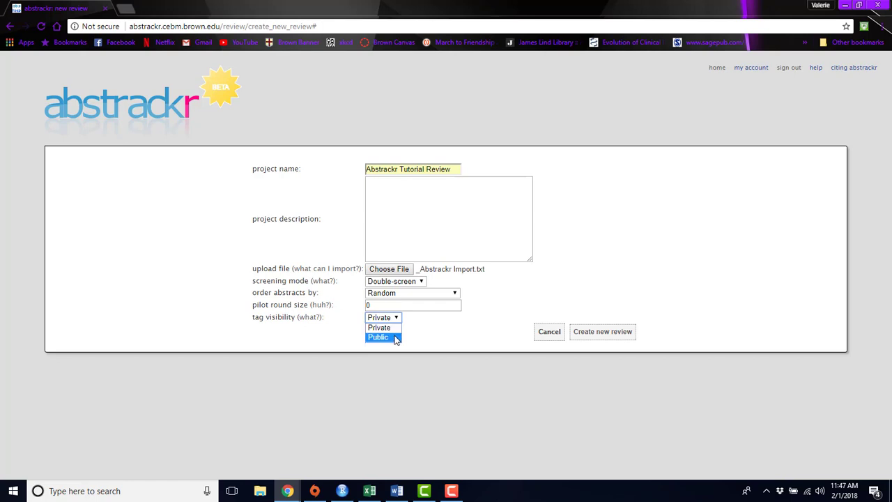
click(379, 327)
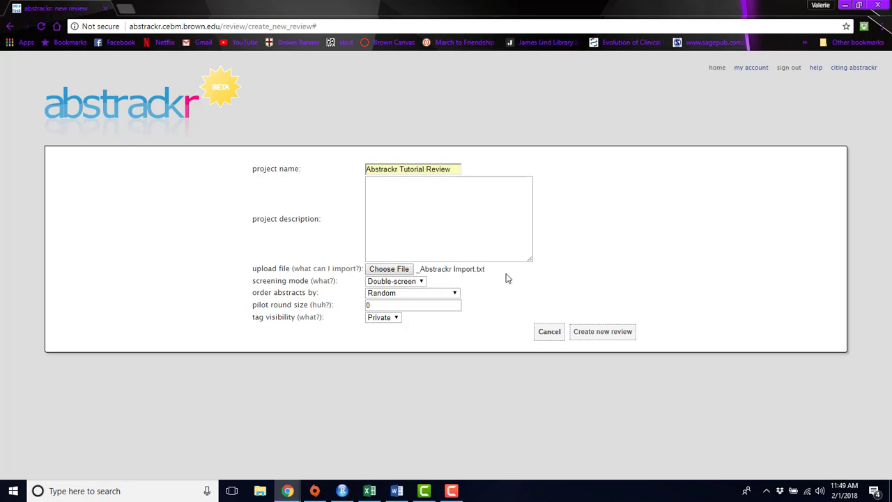
mouse_move(602, 332)
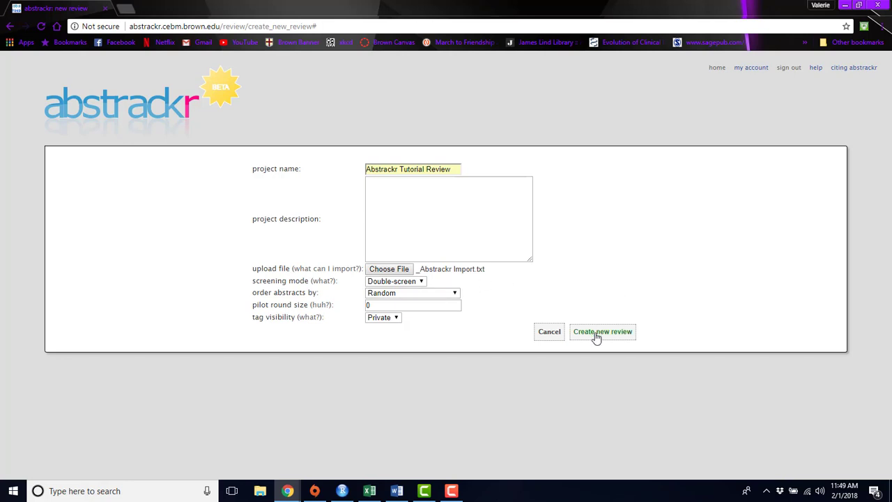
Step: Create the Abstrackr Tutorial Review with these settings, importing all 1745 abstracts
click(602, 331)
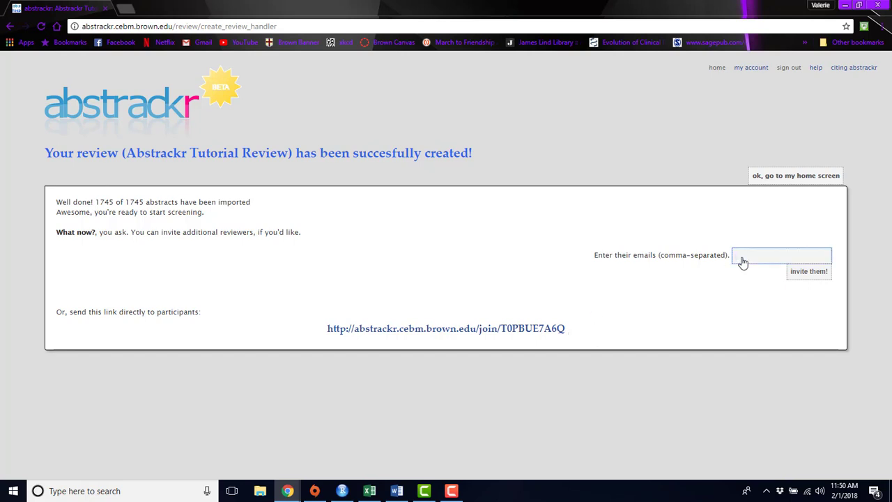
click(781, 255)
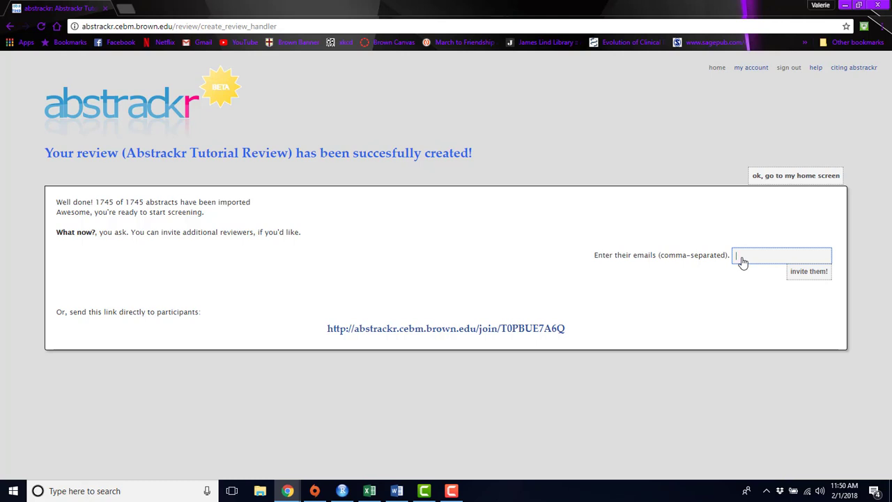
mouse_move(436, 333)
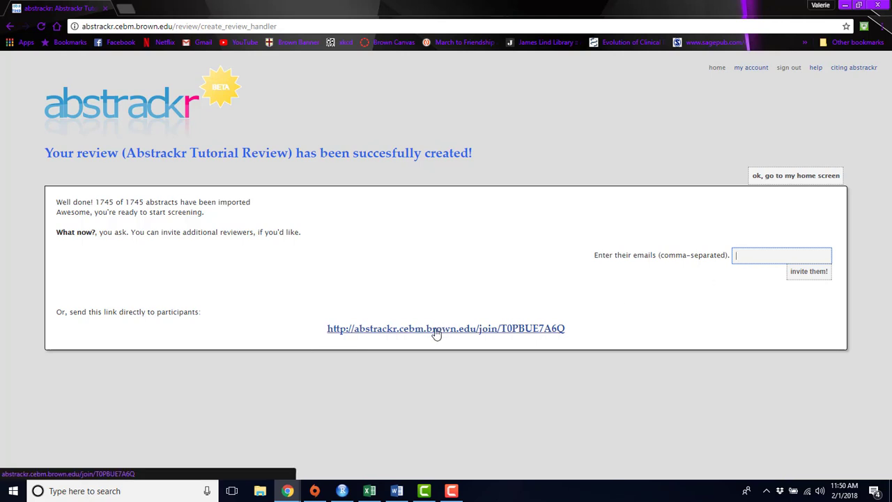
mouse_move(421, 300)
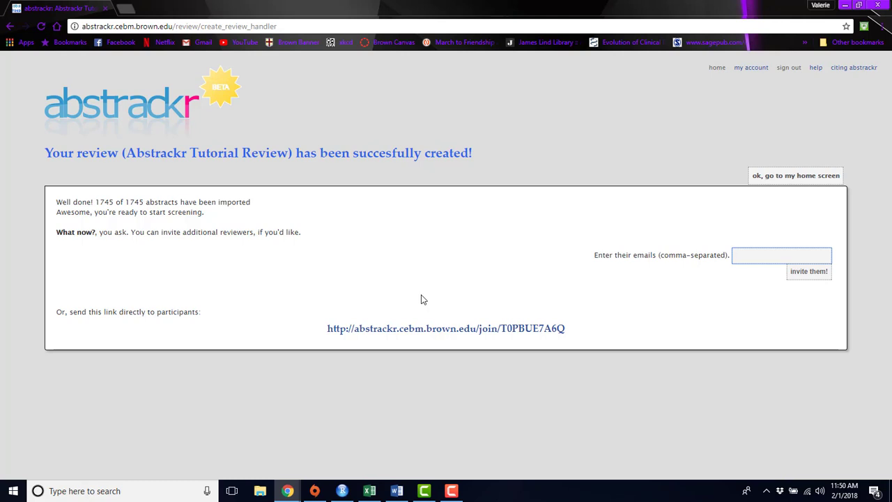
mouse_move(775, 176)
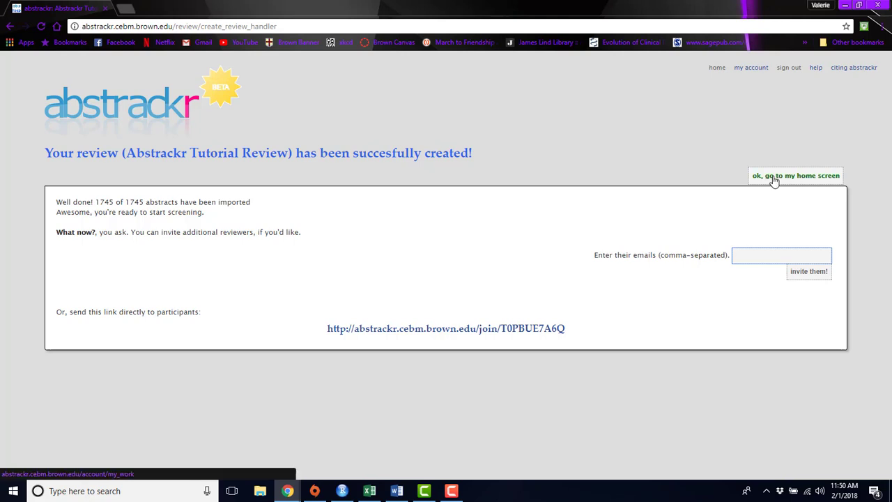
Step: Return to the home screen and begin screening the Abstrackr Tutorial Review's first abstract
click(795, 176)
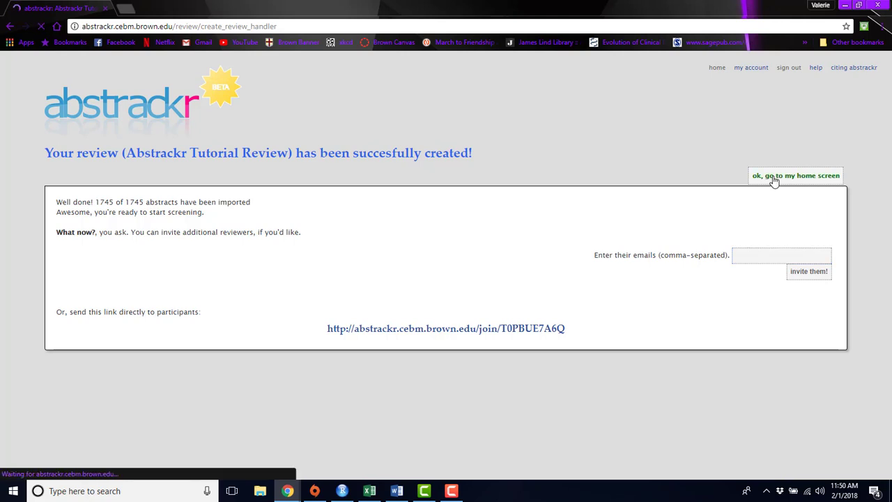
click(794, 176)
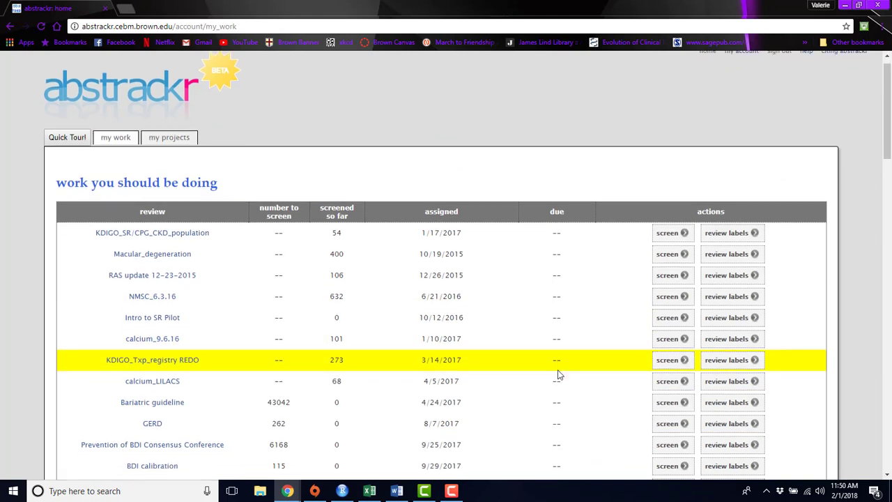
scroll(down, 3)
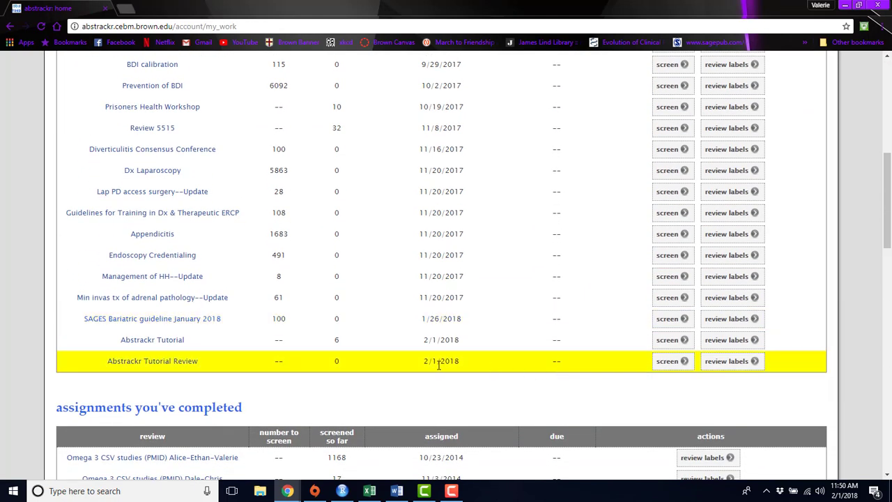
click(667, 361)
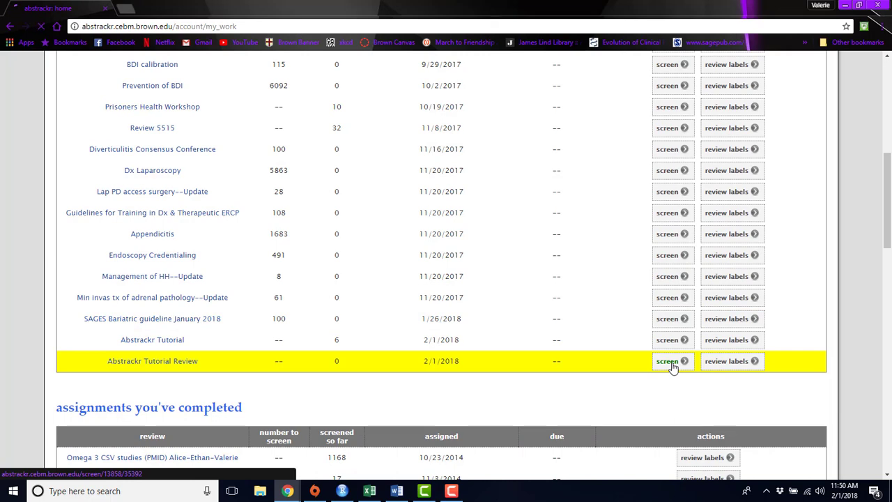
click(667, 361)
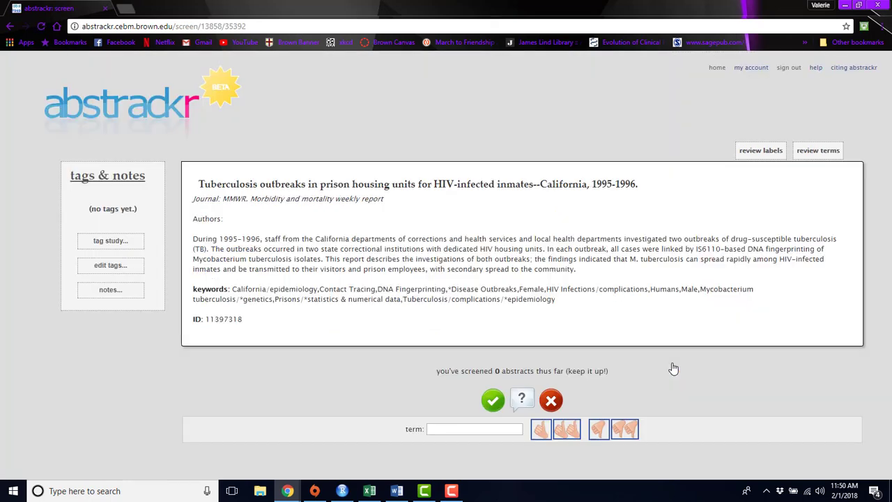
mouse_move(642, 371)
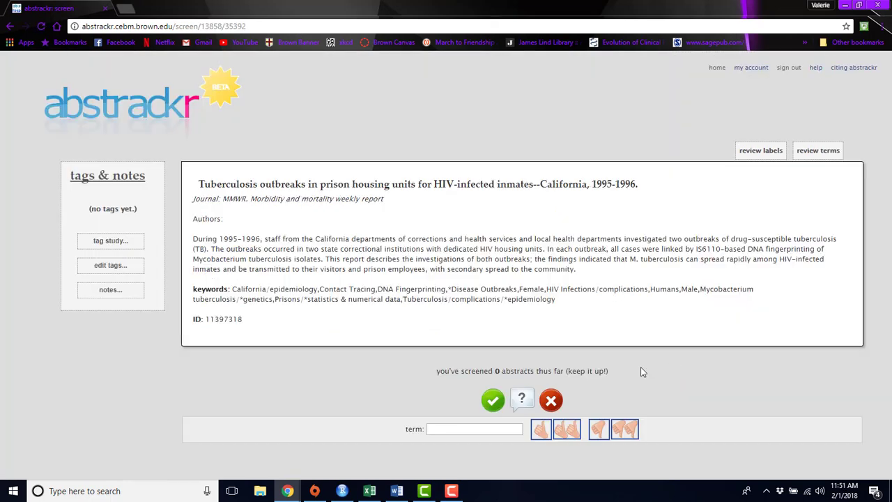